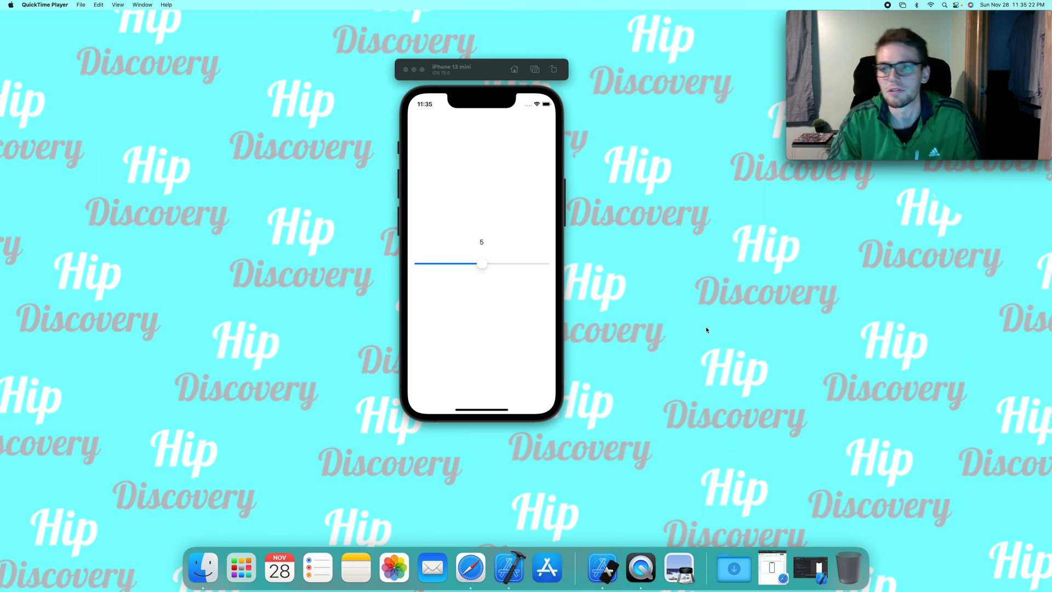
mouse_move(511, 251)
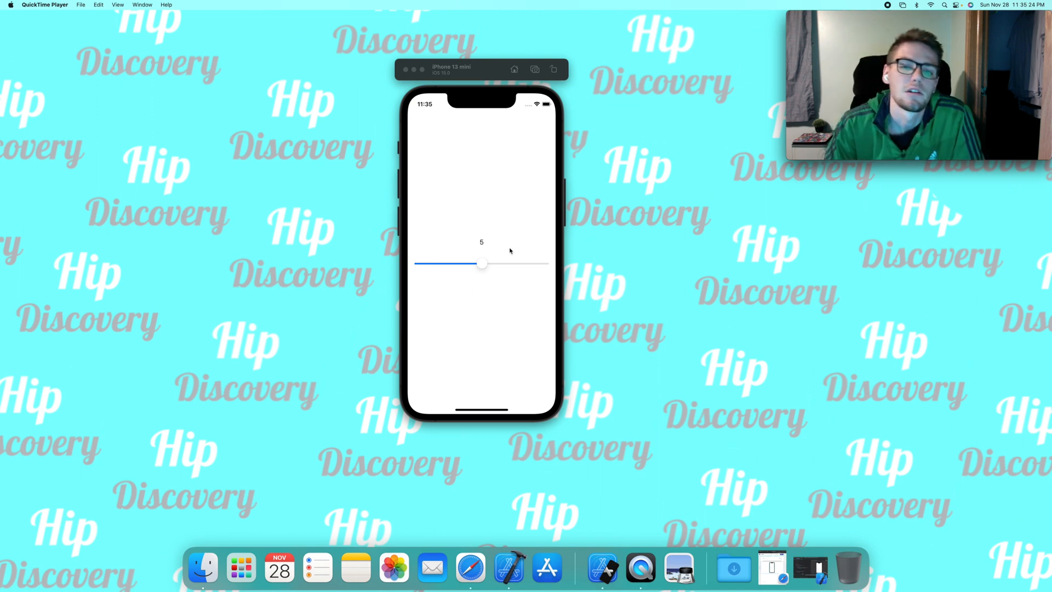
mouse_move(407, 362)
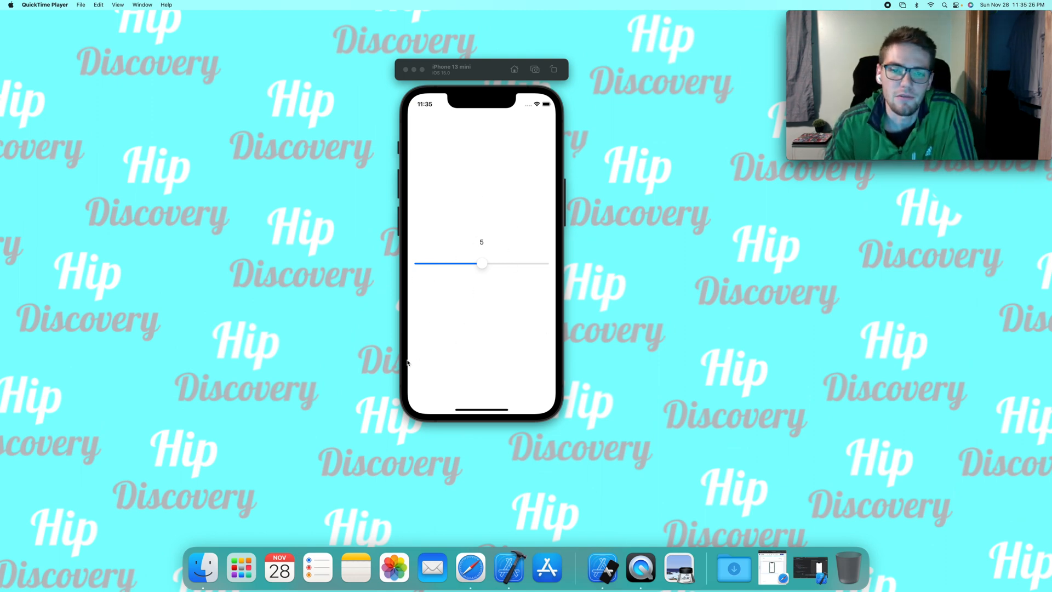
Step: Slide the simulator value up to 10 and back to 5, then quit Simulator
left_click_drag(482, 263, 544, 263)
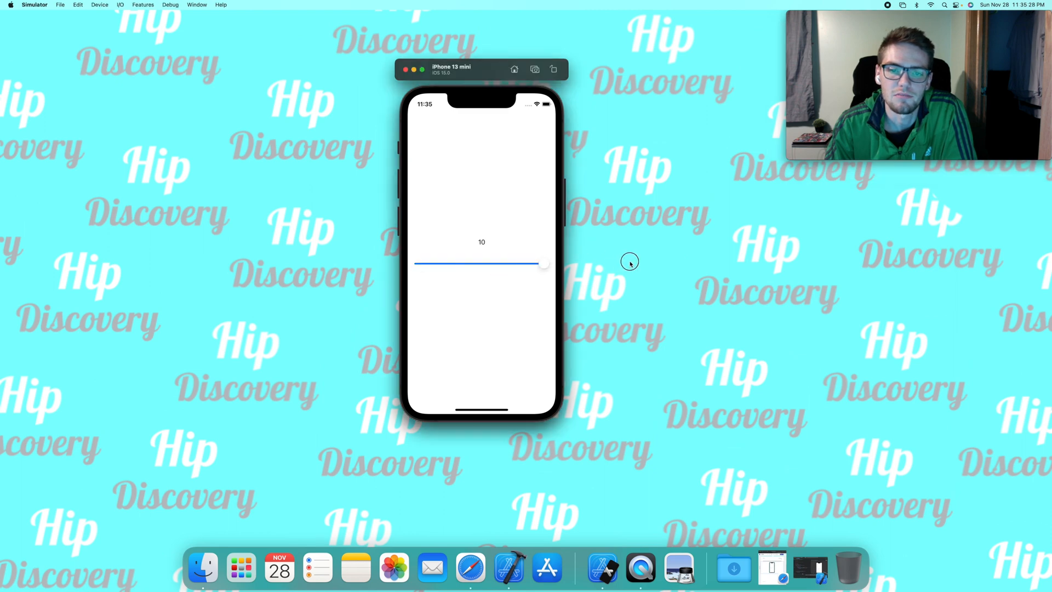
left_click_drag(544, 264, 480, 272)
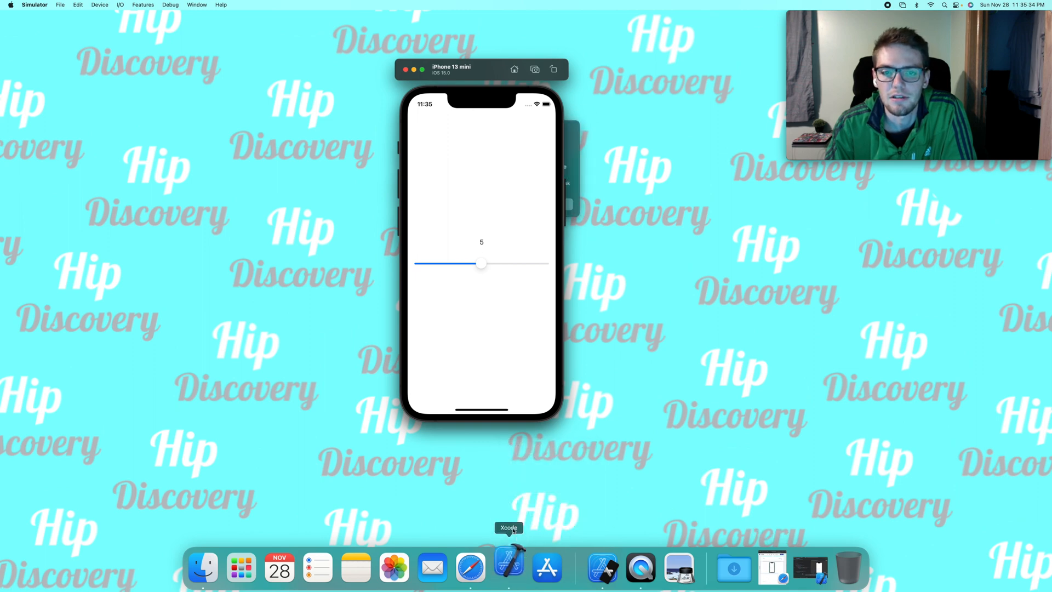
left_click(509, 568)
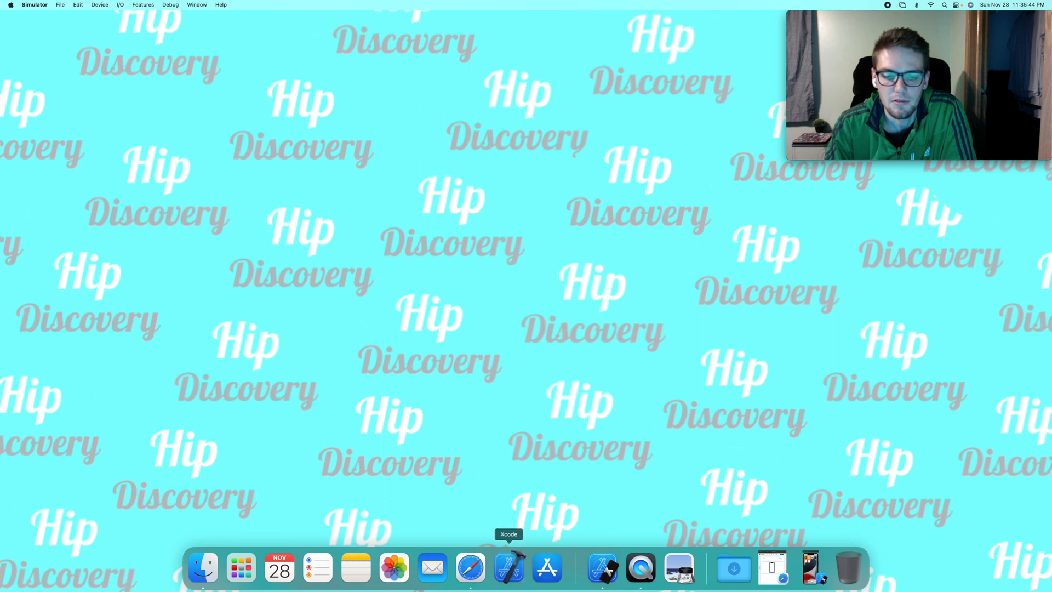
mouse_move(523, 354)
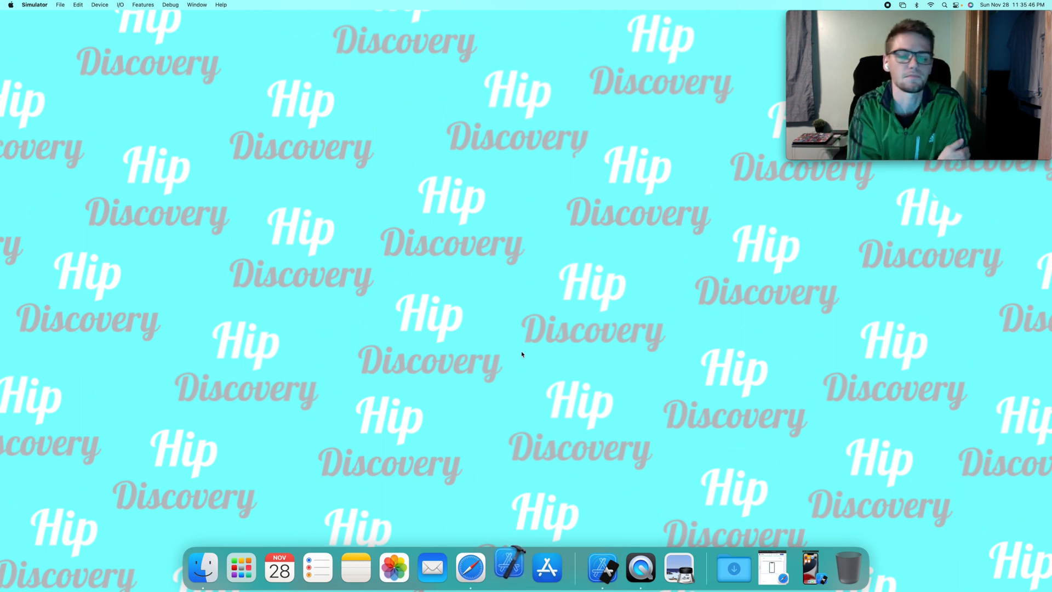
mouse_move(509, 568)
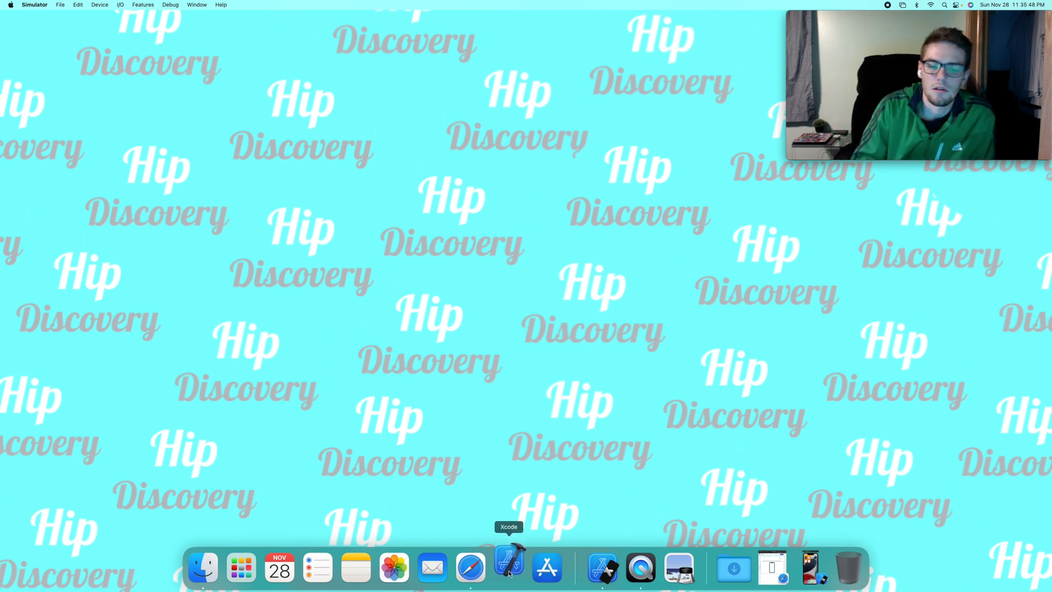
Step: Launch Xcode and set up a new Multiplatform App project named SliderBar
left_click(508, 568)
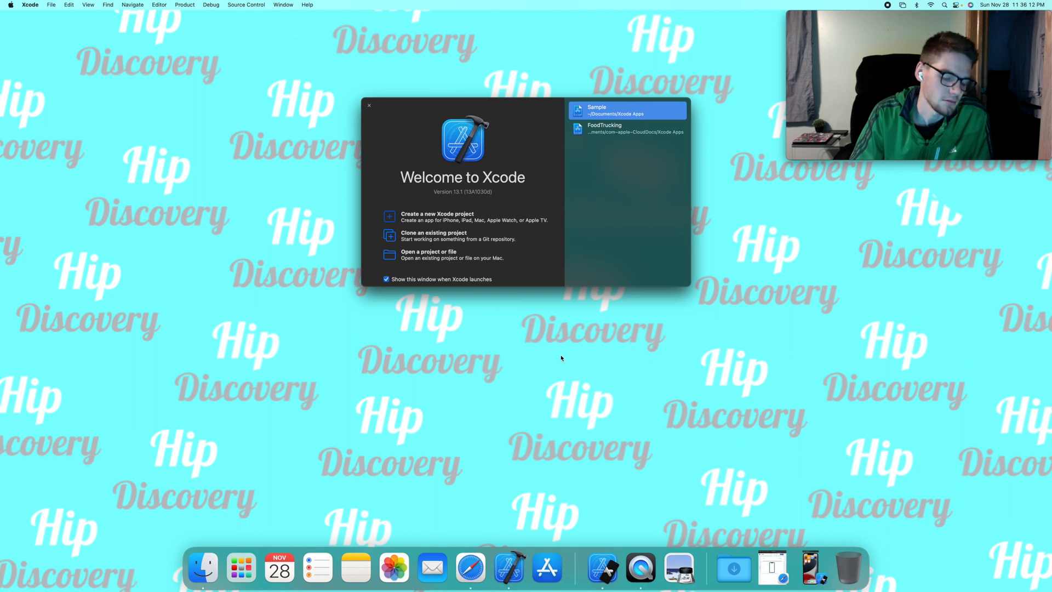
double_click(596, 109)
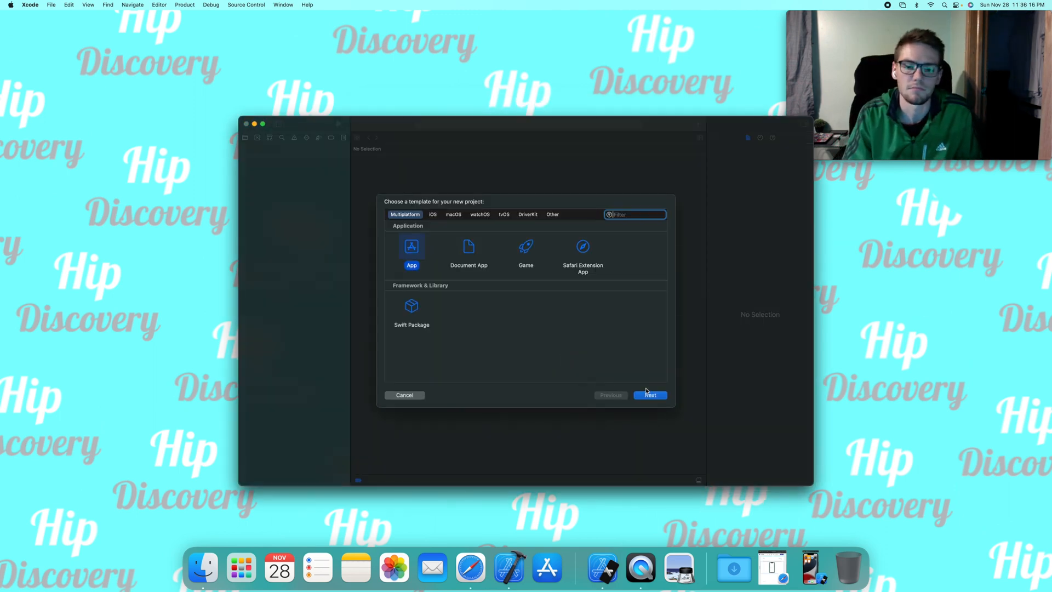
left_click(649, 395)
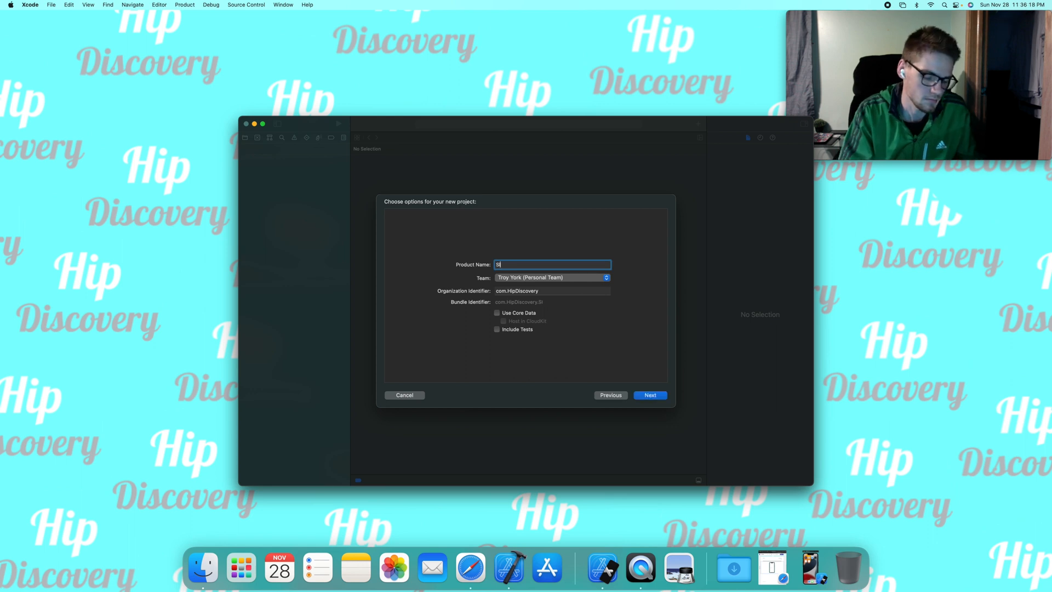
type("liderBar")
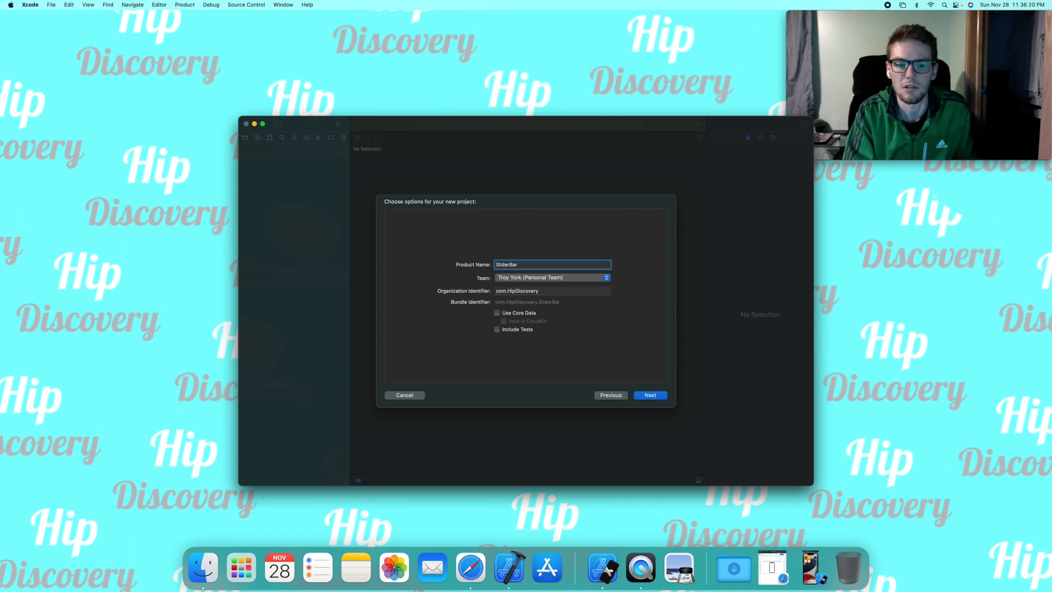
mouse_move(564, 416)
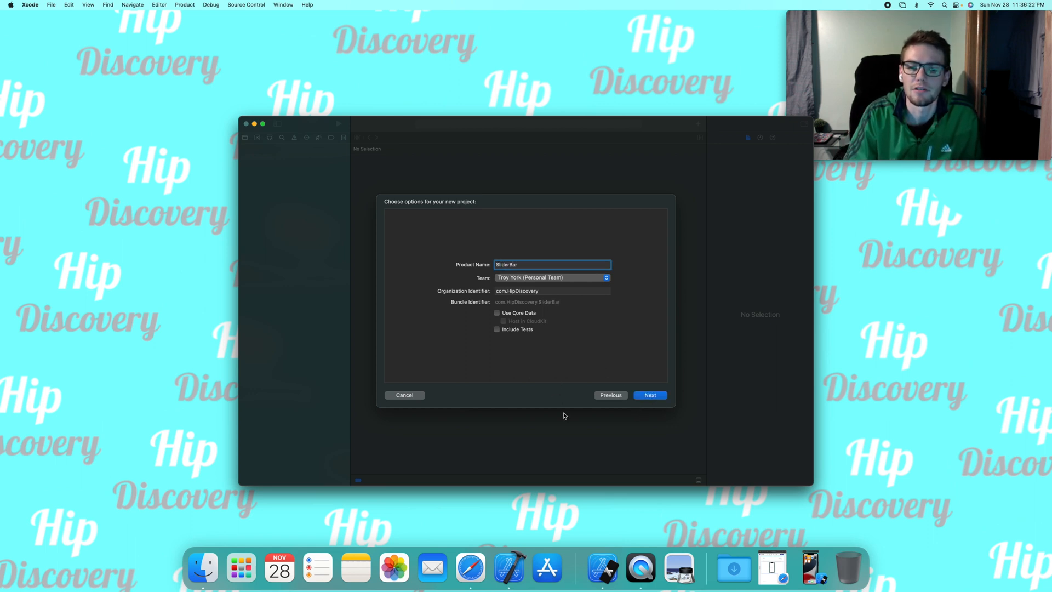
left_click(649, 395)
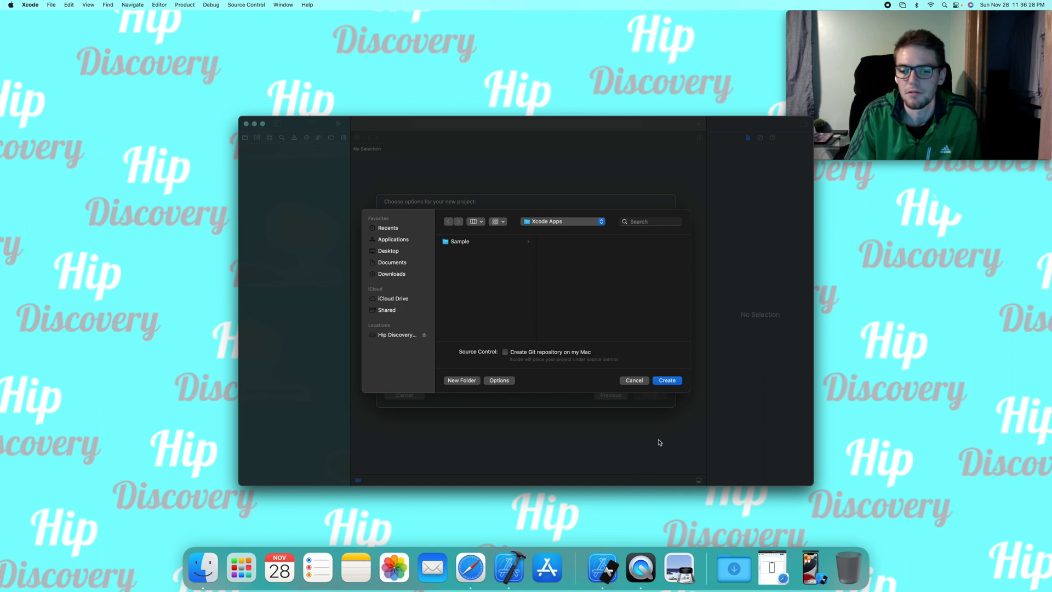
Step: Save the SliderBar project in the Xcode Apps folder and open ContentView.swift
left_click(666, 380)
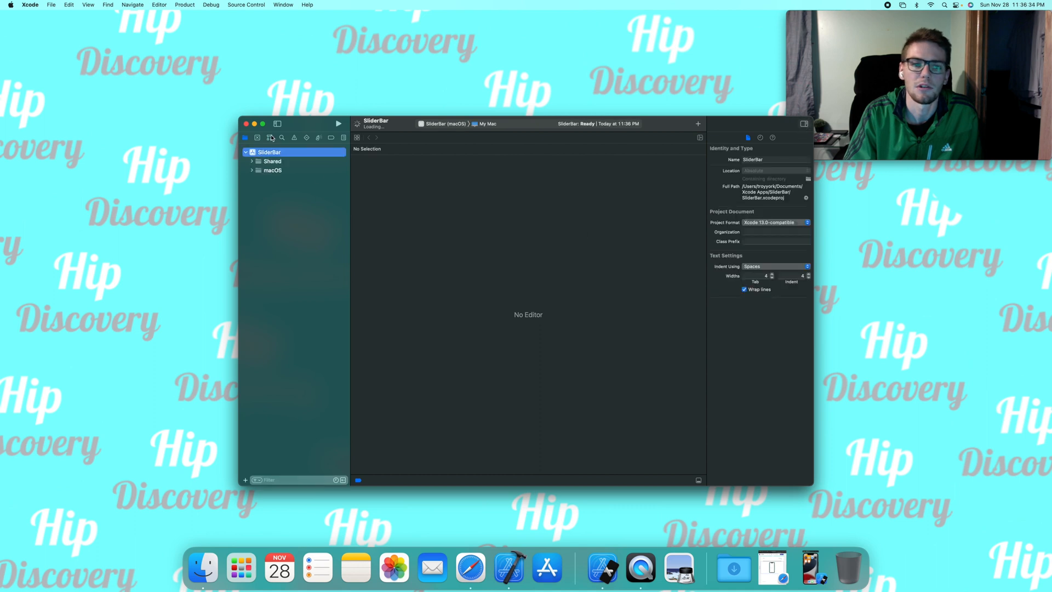
mouse_move(278, 202)
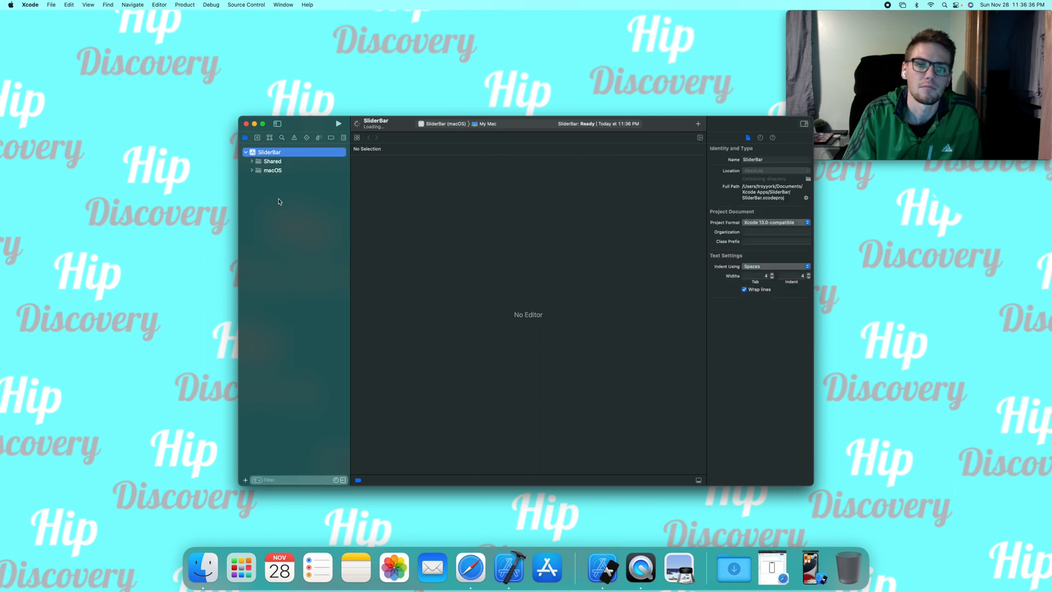
left_click(286, 180)
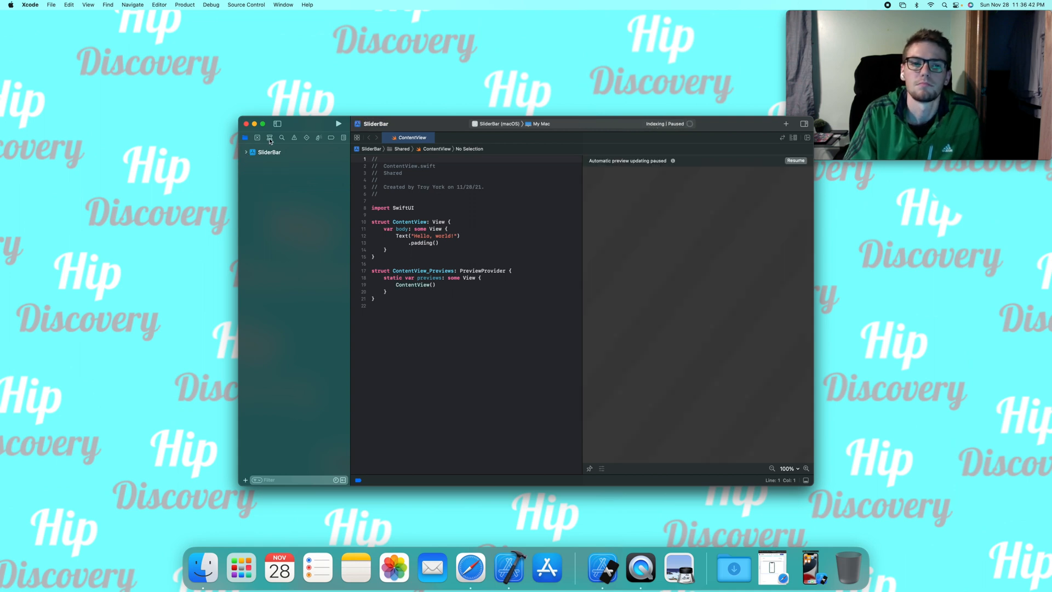
Step: Hide the navigator, target SliderBar (iOS) on iPhone 13 mini, and resume the preview
left_click(500, 124)
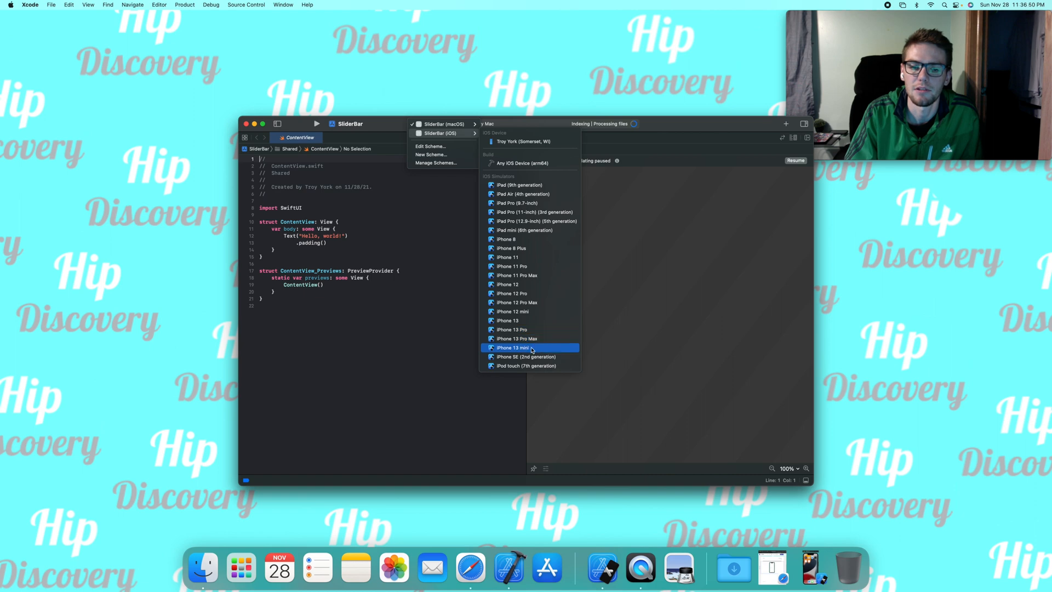
left_click(512, 348)
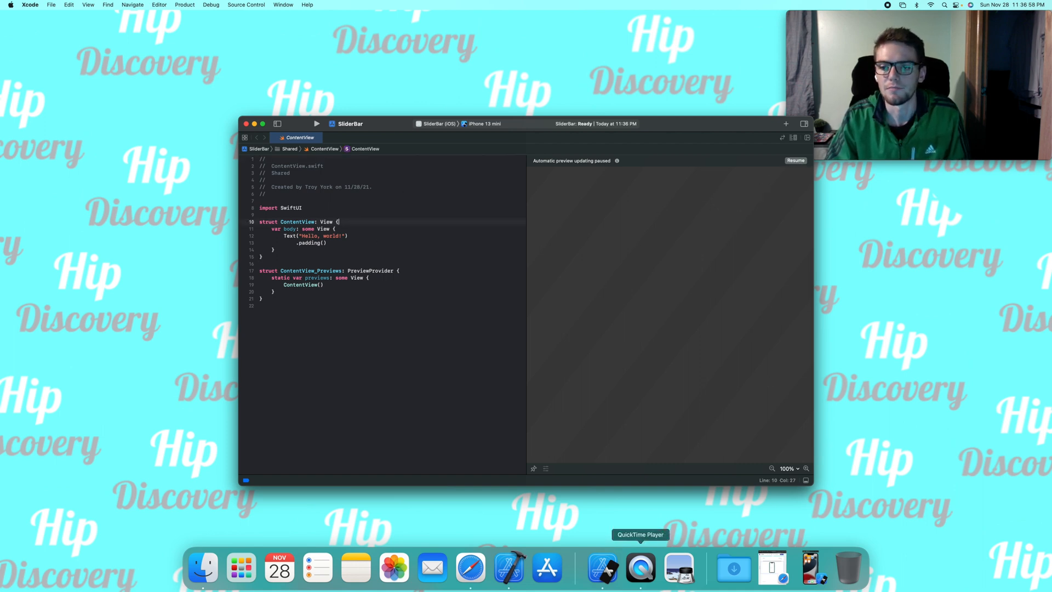
left_click(795, 161)
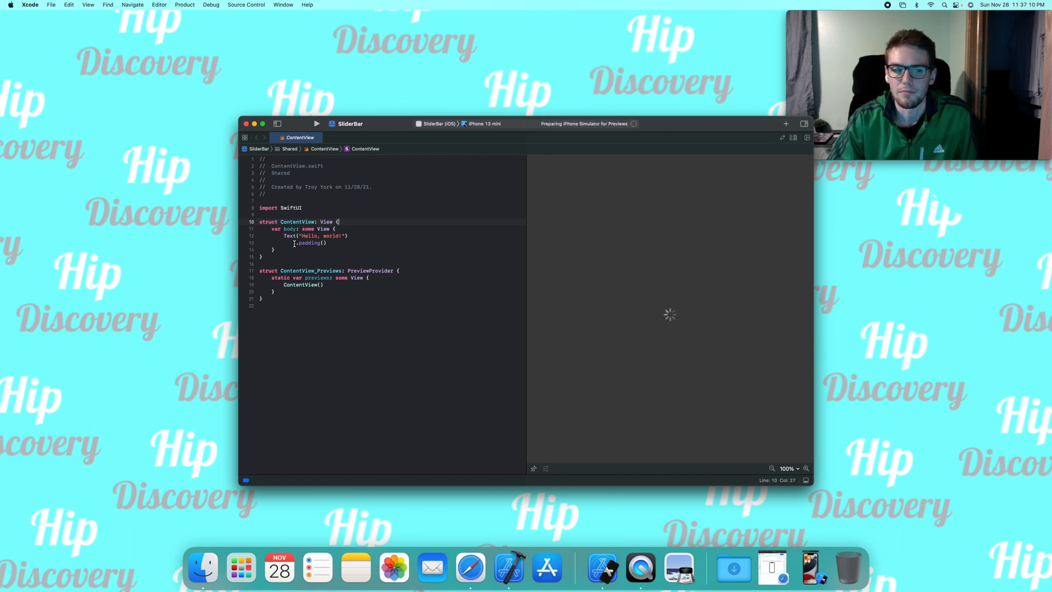
key("return")
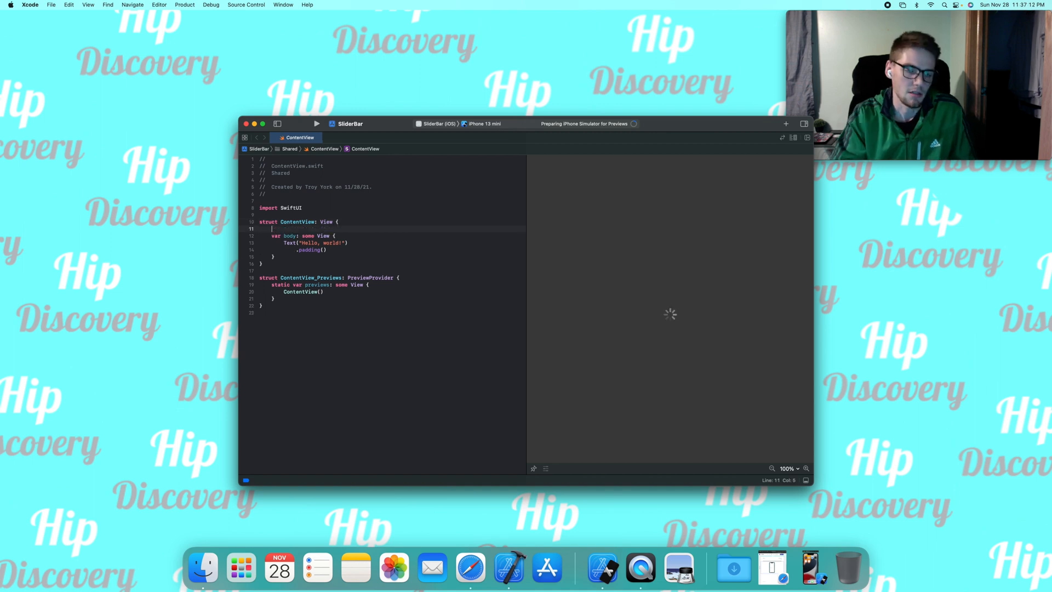
type("@State")
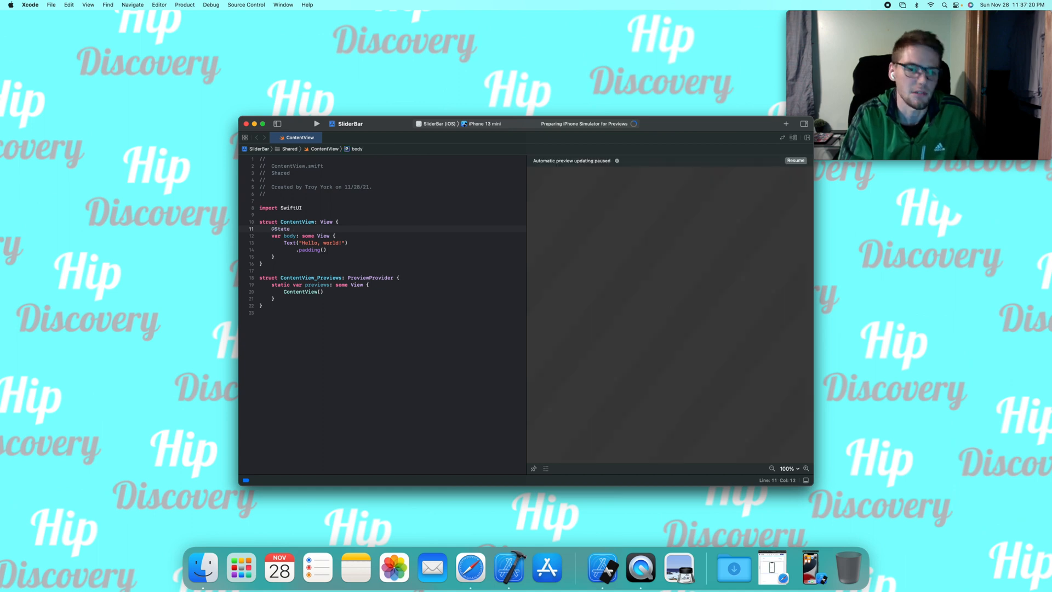
type("pr")
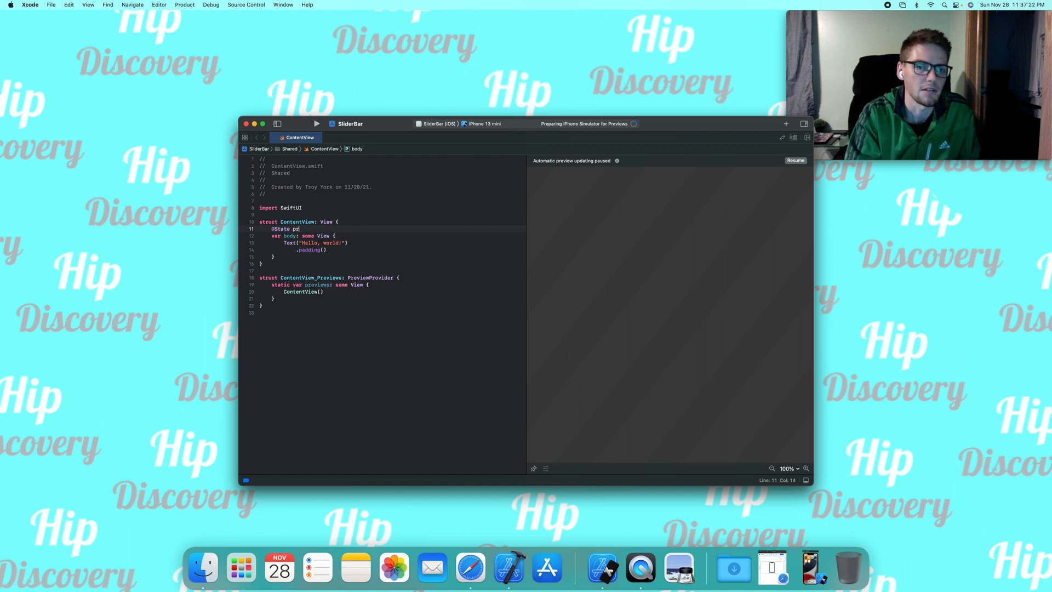
type("ivate va")
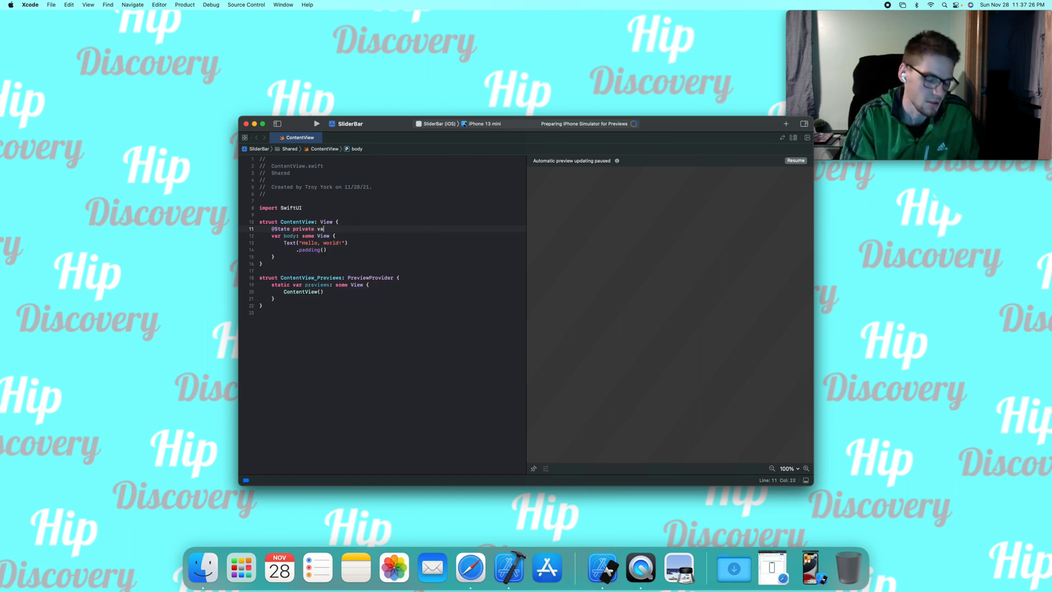
type("\" \"")
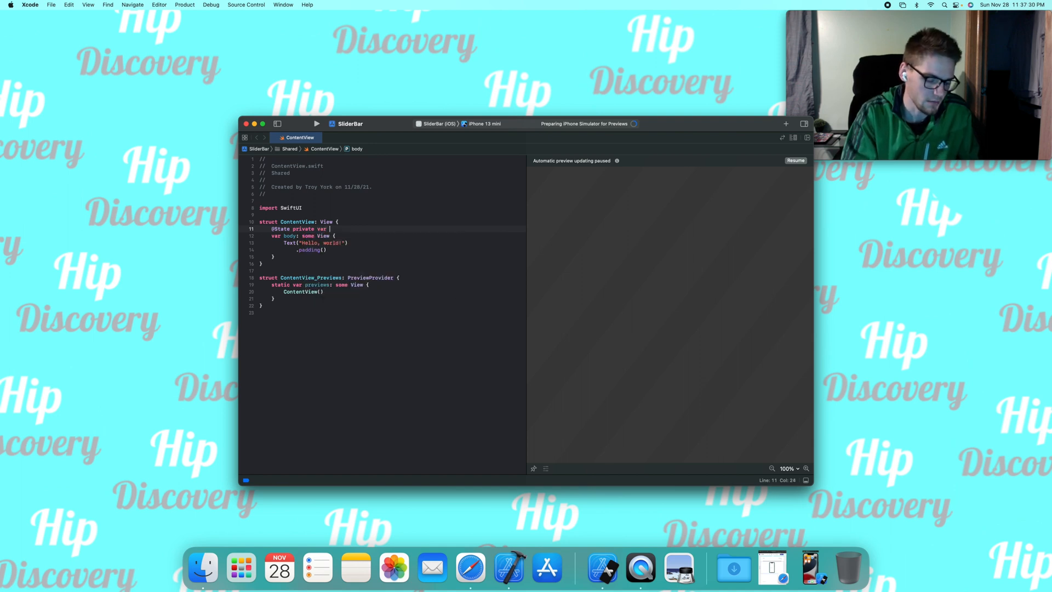
type("slider")
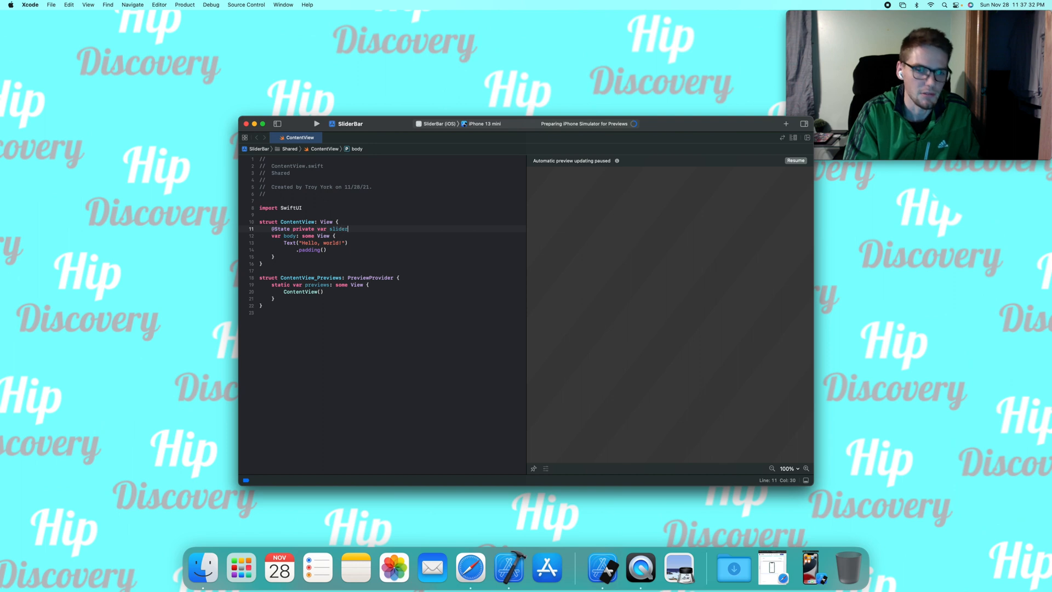
type("Value")
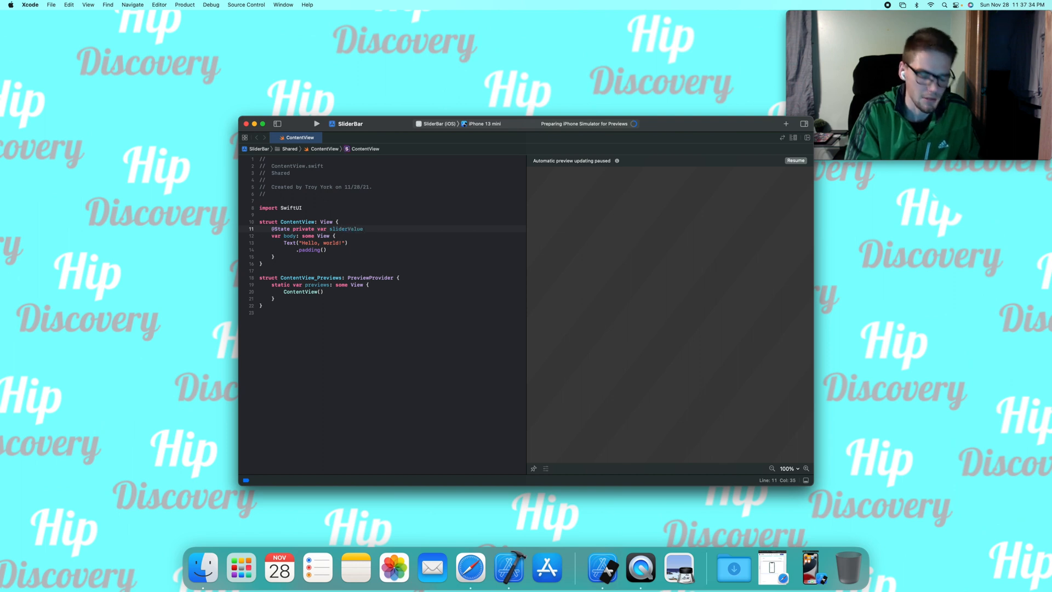
type("= 5")
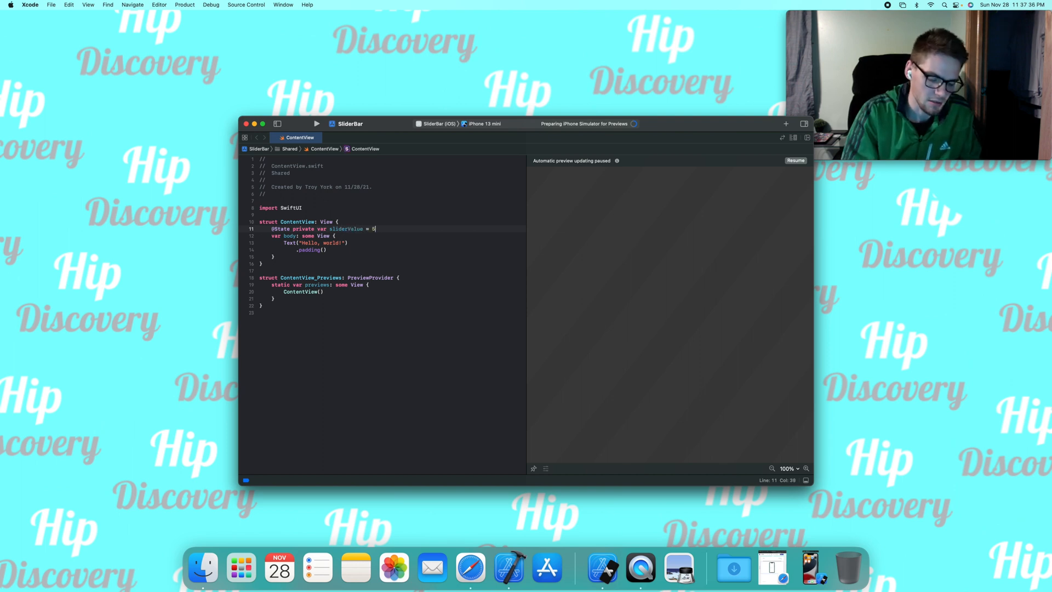
type(".0")
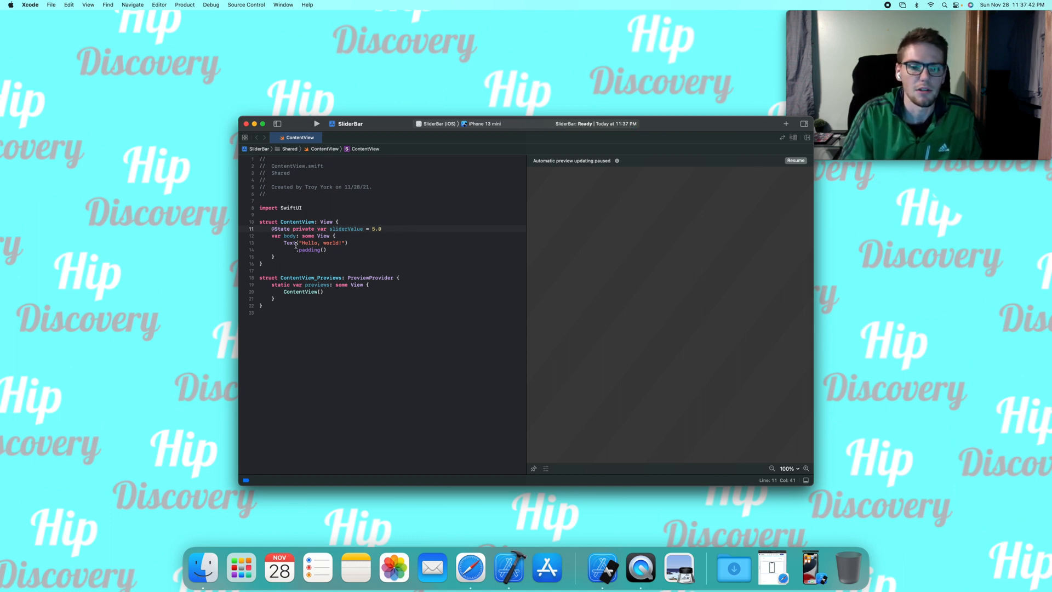
Step: Replace 'Hello, world!' with \(sliderValue) and remove the text's padding
double_click(311, 242)
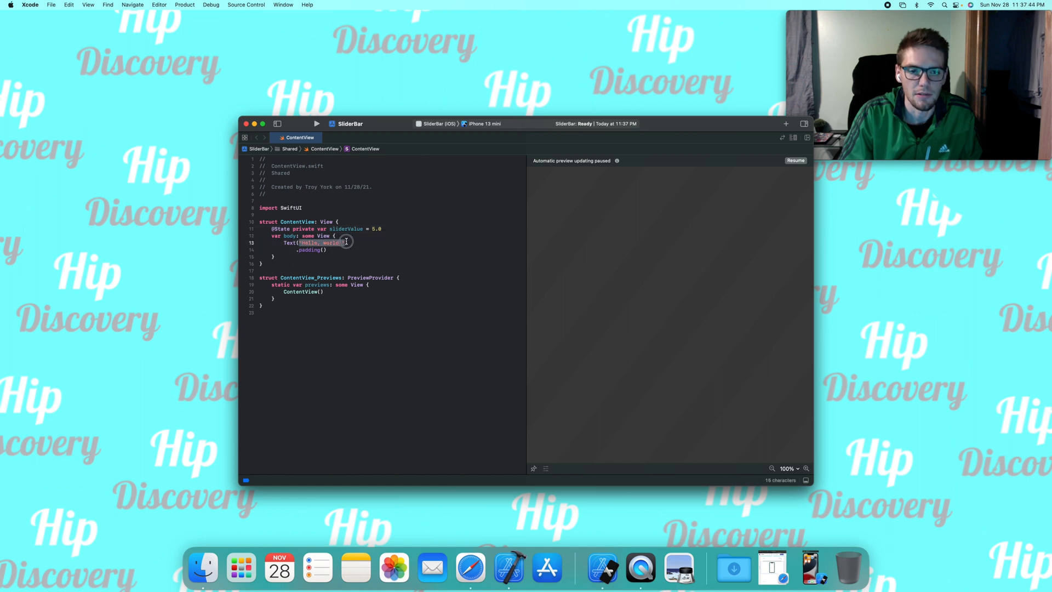
left_click(325, 242)
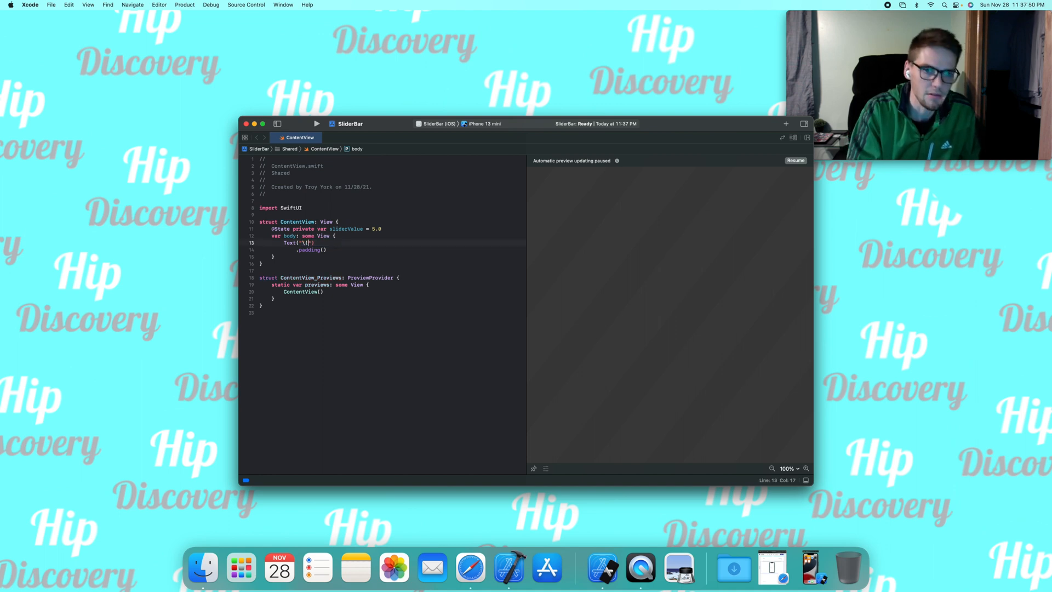
type("s1")
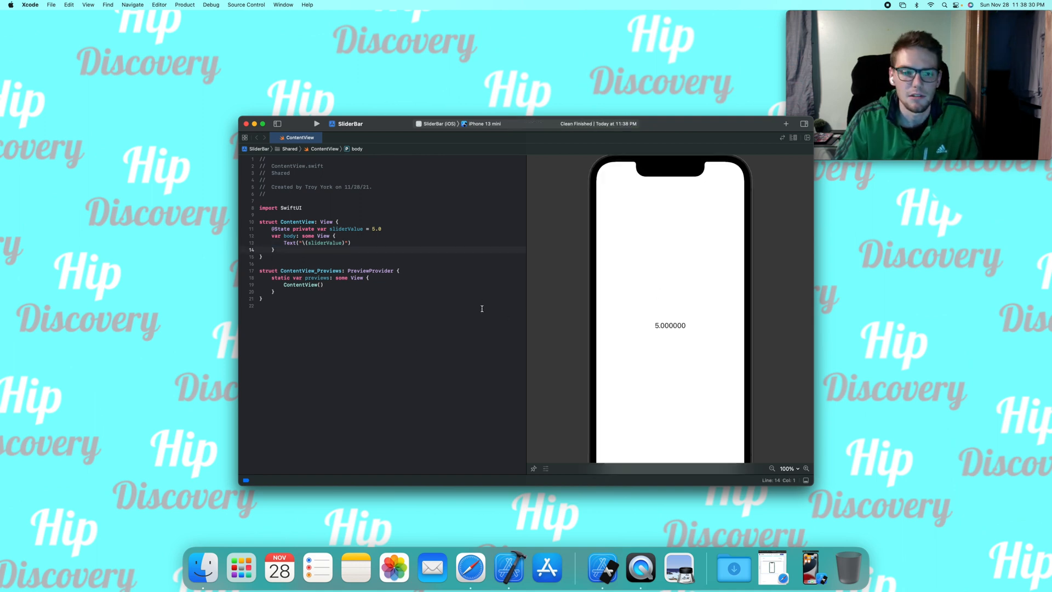
Step: Add a Slider bound to $sliderValue with a 0...10 range below the value text
left_click(669, 326)
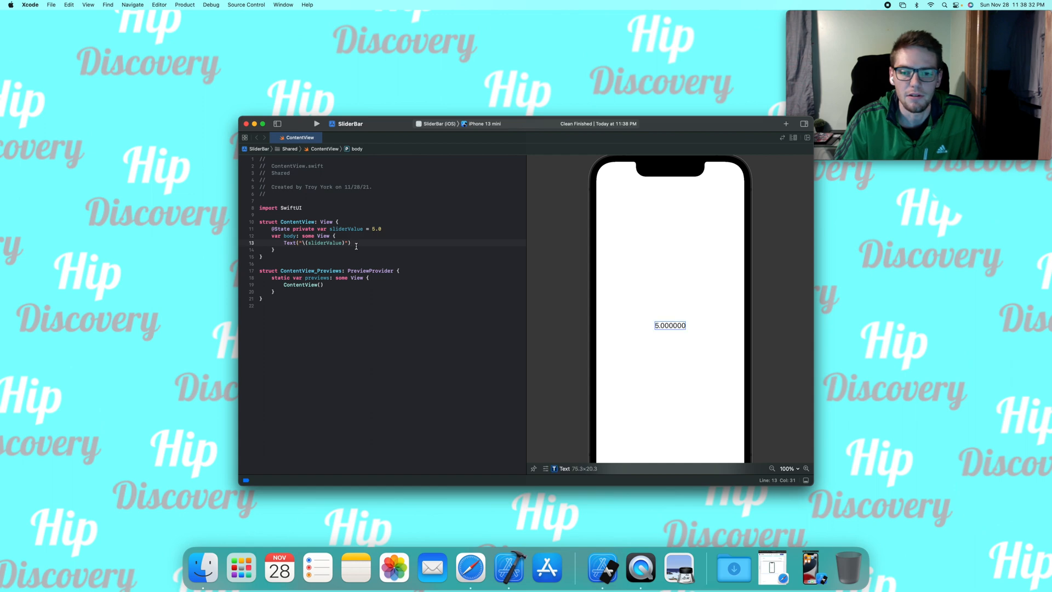
type("Slider")
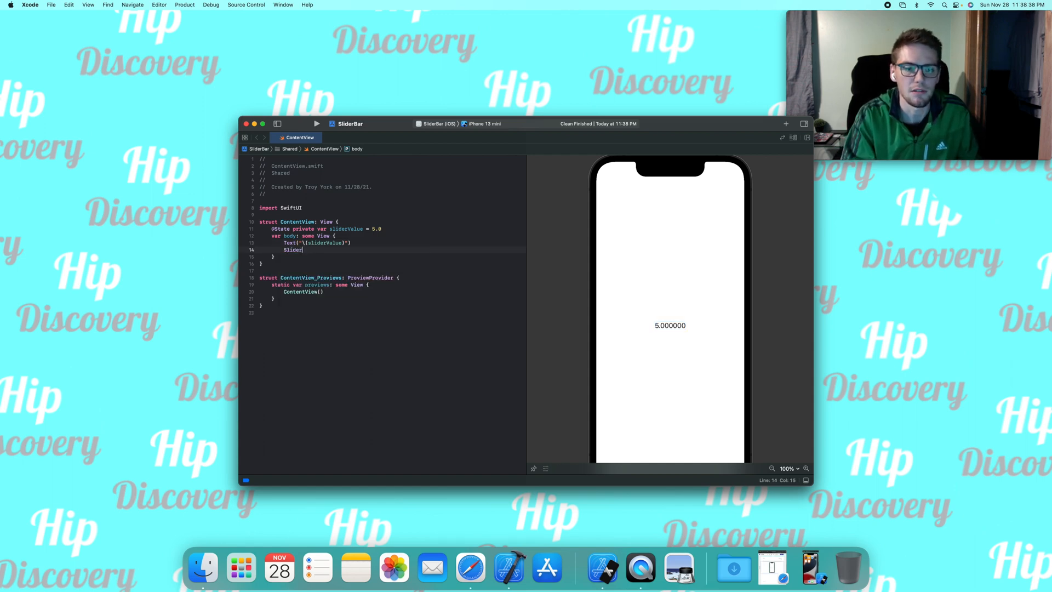
type("(")
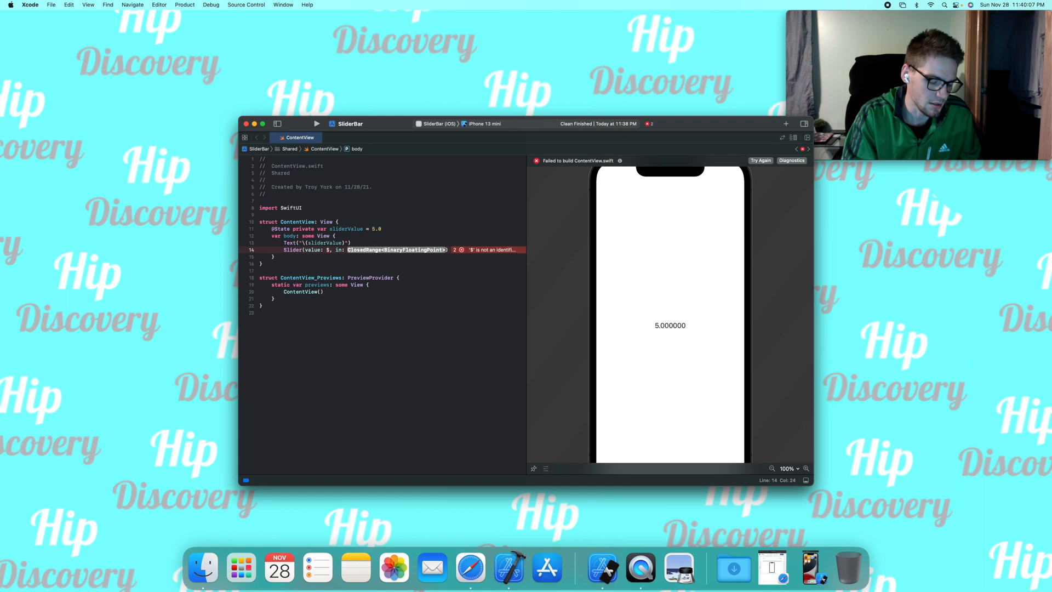
type("sliderValue")
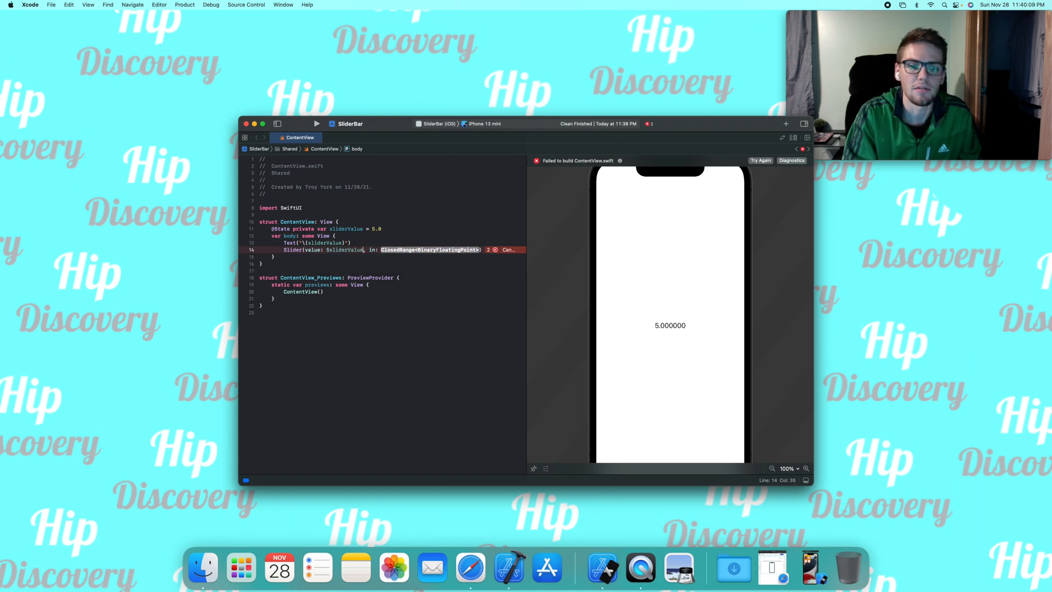
double_click(430, 248)
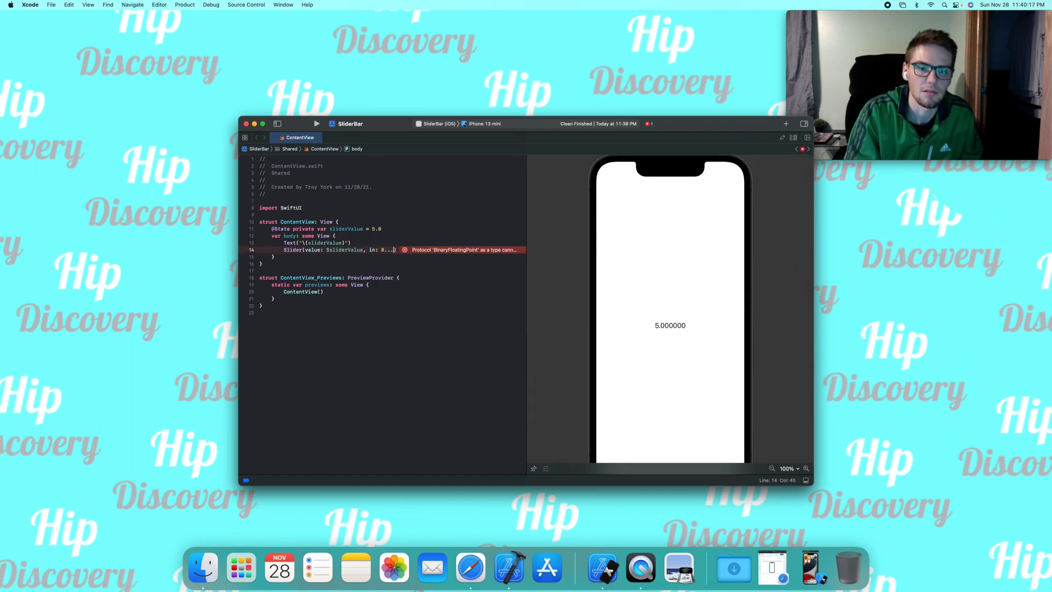
type("10")
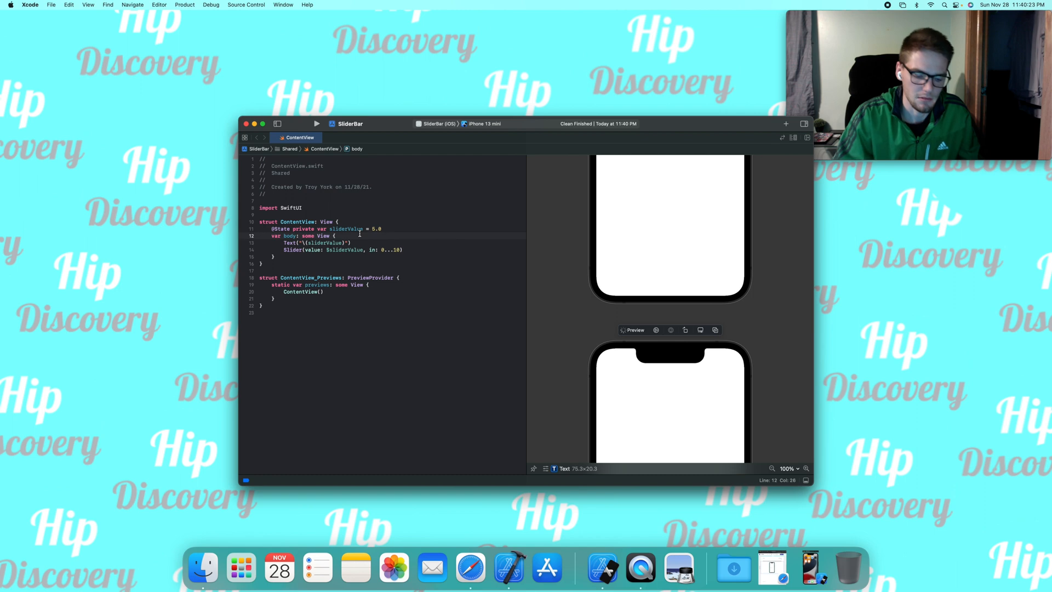
Step: Wrap the Text and Slider lines in a VStack using the VStack completion
type("VSt")
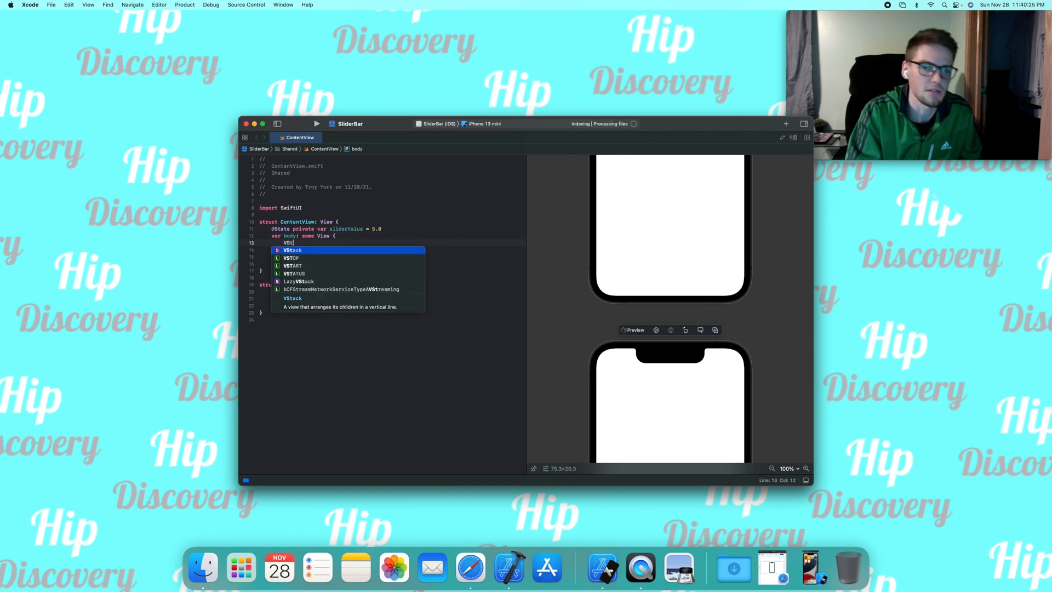
key("Return")
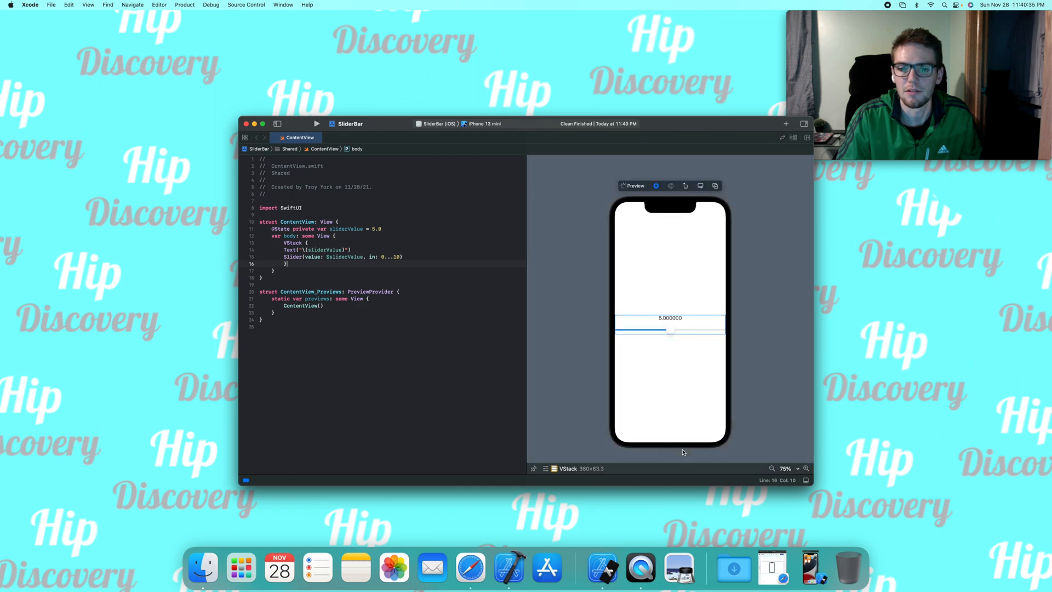
Step: Drag the preview slider near its maximum and back to about 6.4, then add .padding() to the Slider
left_click_drag(668, 329, 715, 329)
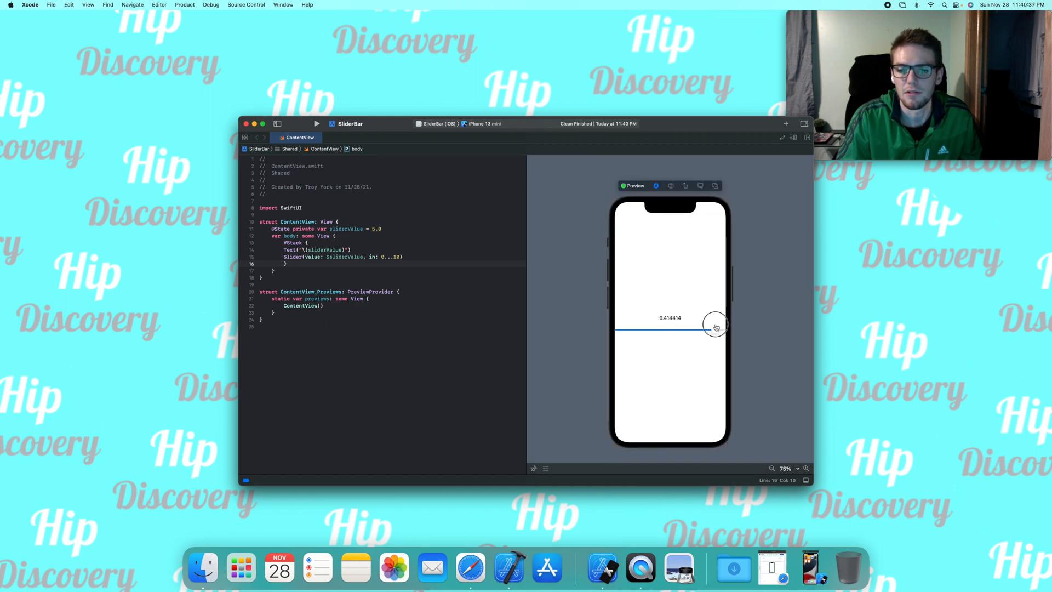
left_click_drag(715, 329, 684, 330)
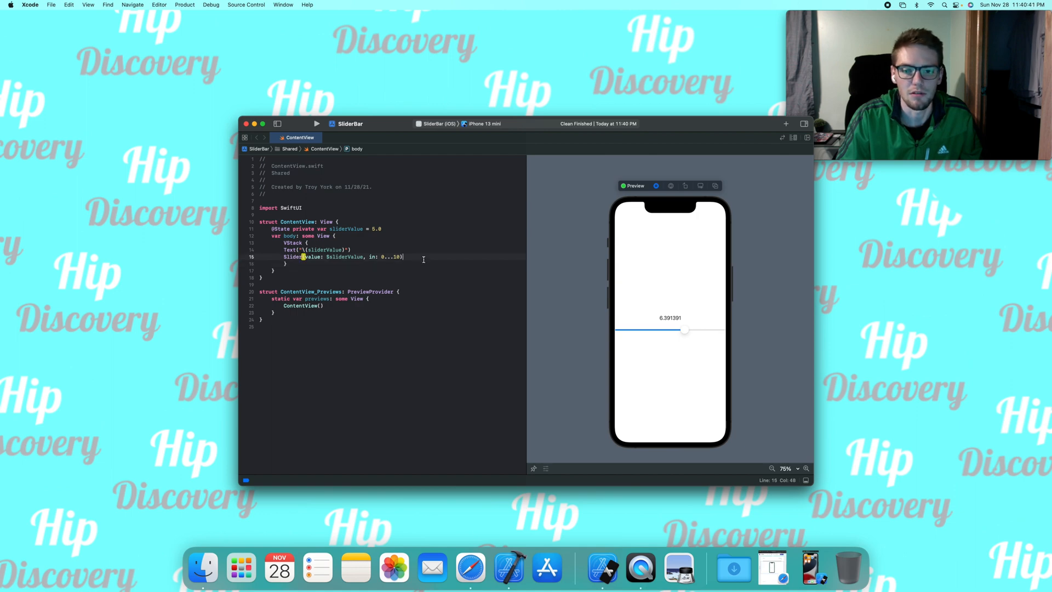
type(".padding()")
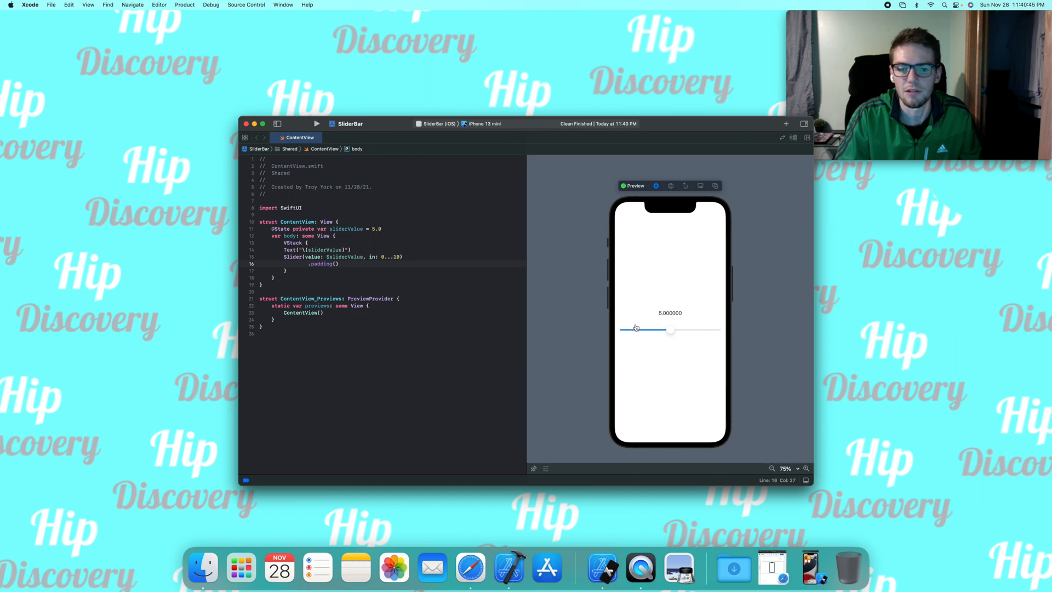
Step: Drag the padded preview slider down to about 2.3, then to 0, and back up
left_click_drag(671, 330, 648, 329)
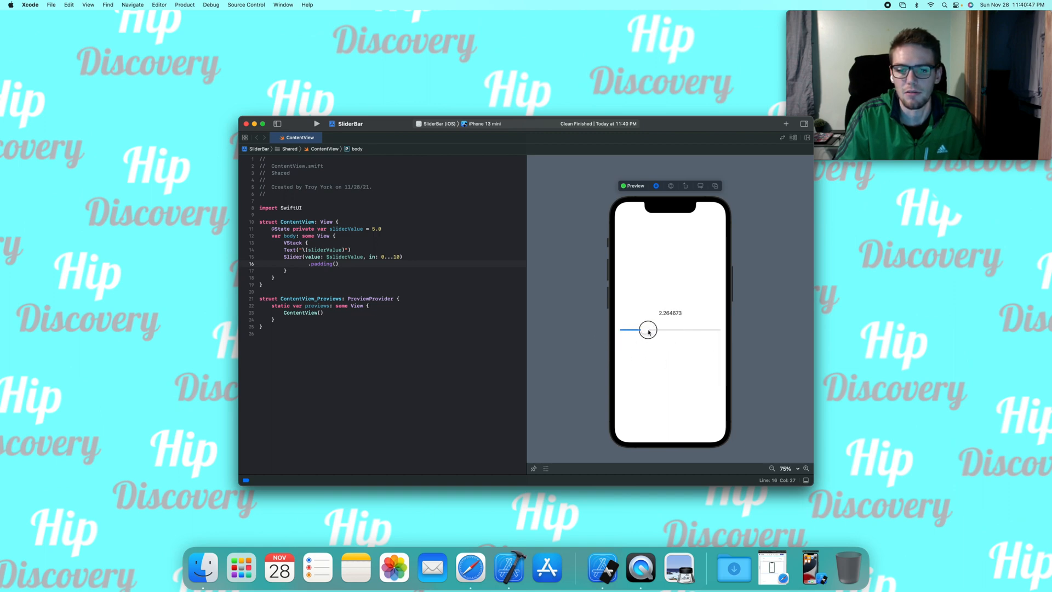
left_click_drag(649, 330, 624, 332)
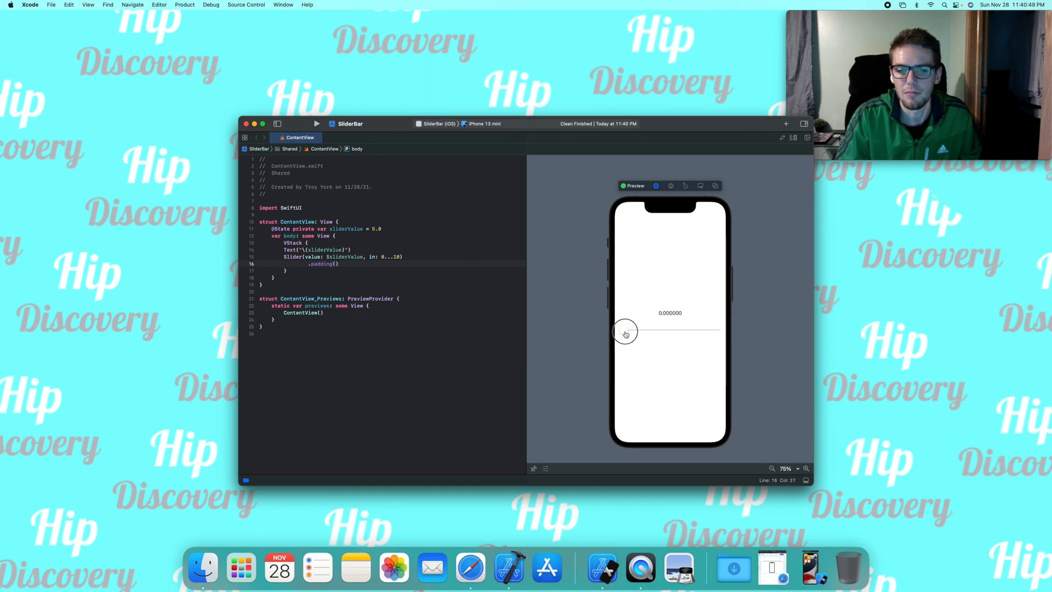
left_click_drag(624, 332, 675, 331)
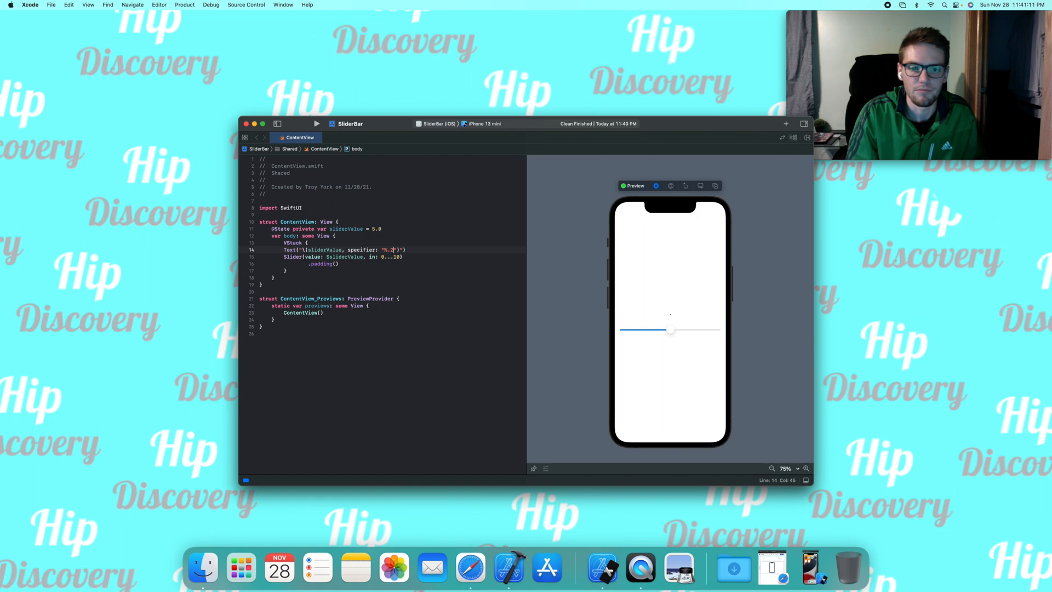
Step: Finish the Text format specifier as "%.0f" so the preview shows 5
type("f")
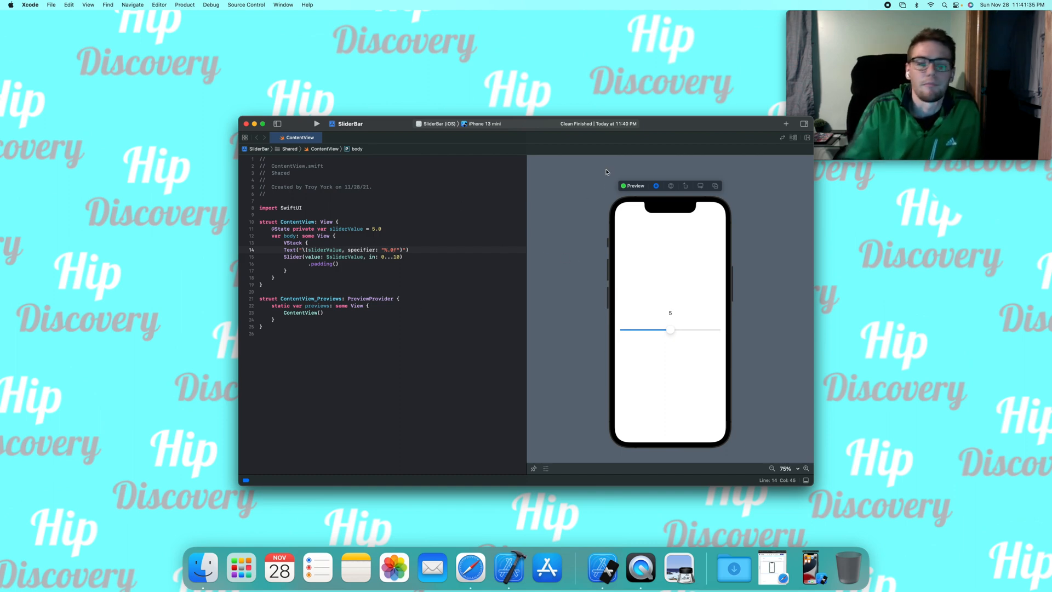
Step: Drag the preview slider to 7, 0, then 6, confirming whole-number labels
left_click_drag(670, 330, 674, 328)
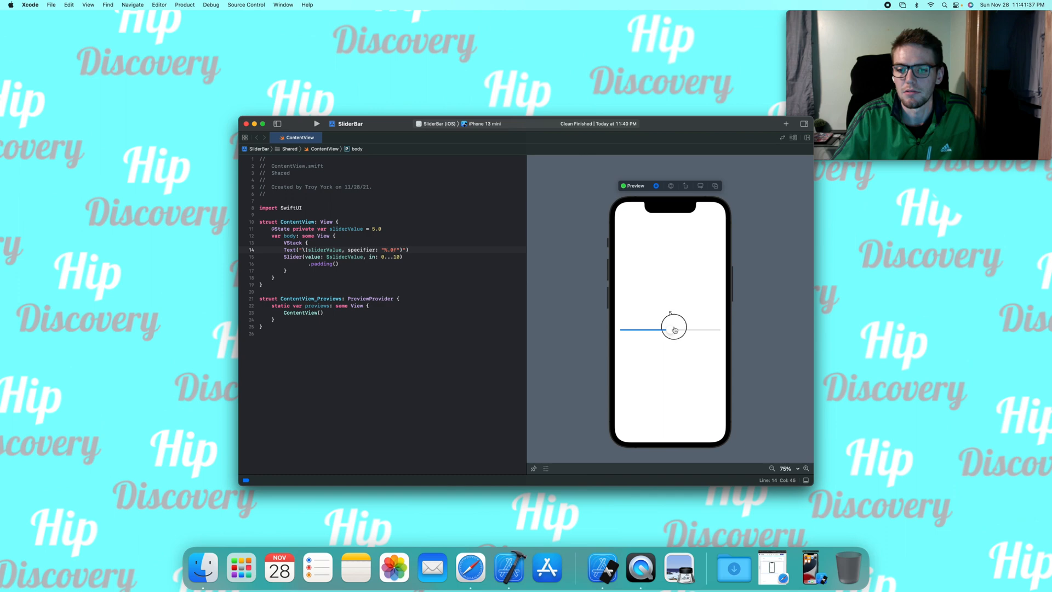
left_click_drag(674, 329, 695, 331)
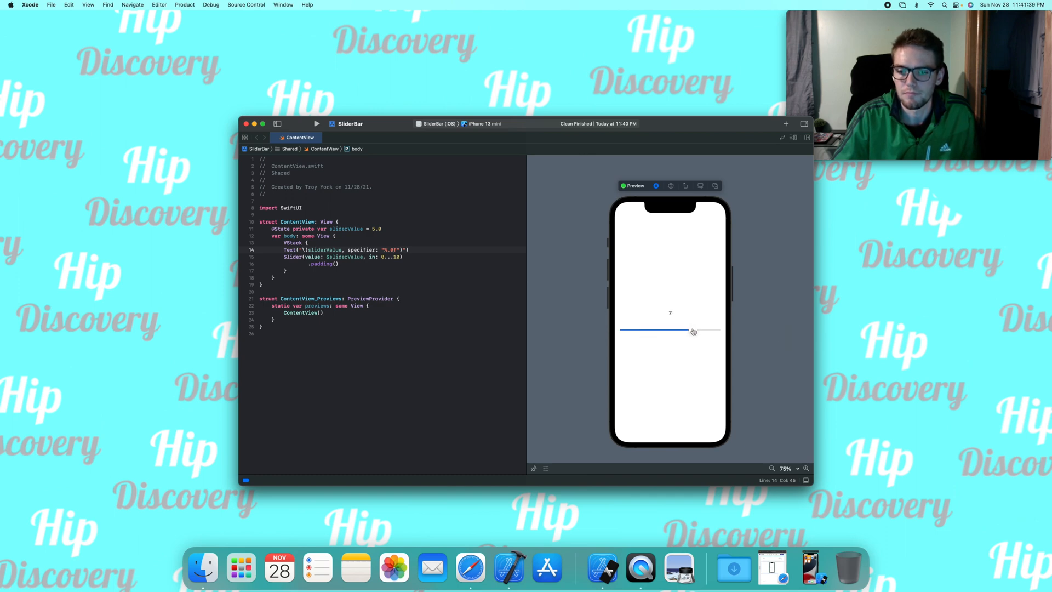
left_click_drag(693, 330, 624, 334)
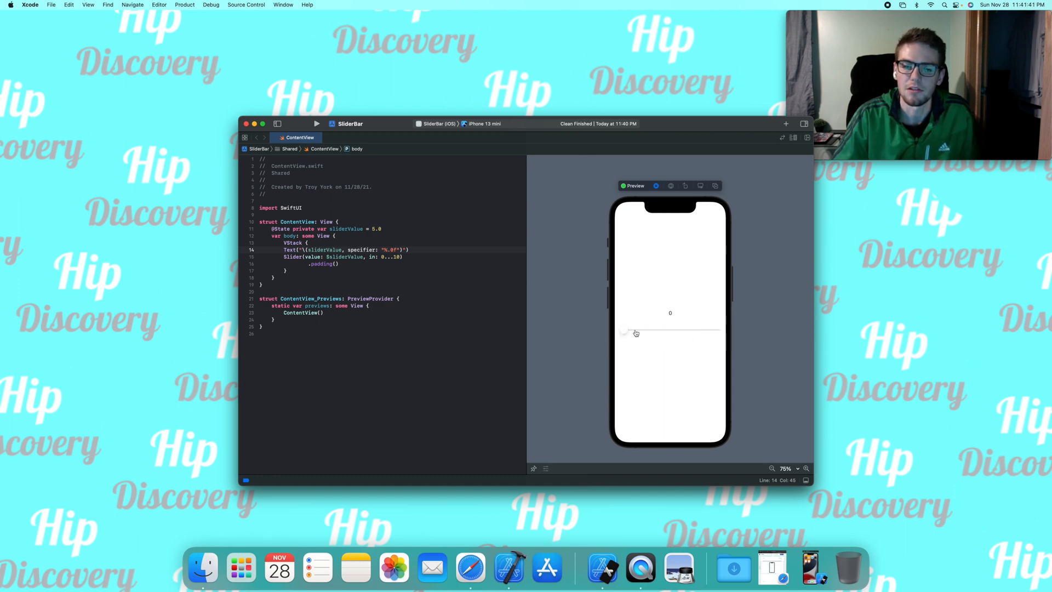
left_click_drag(626, 332, 677, 332)
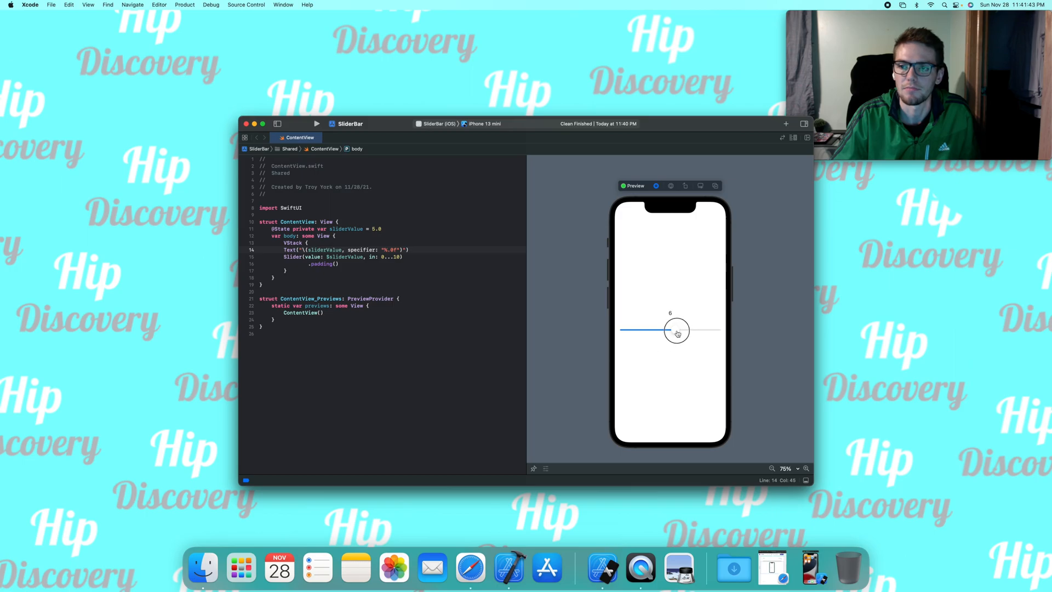